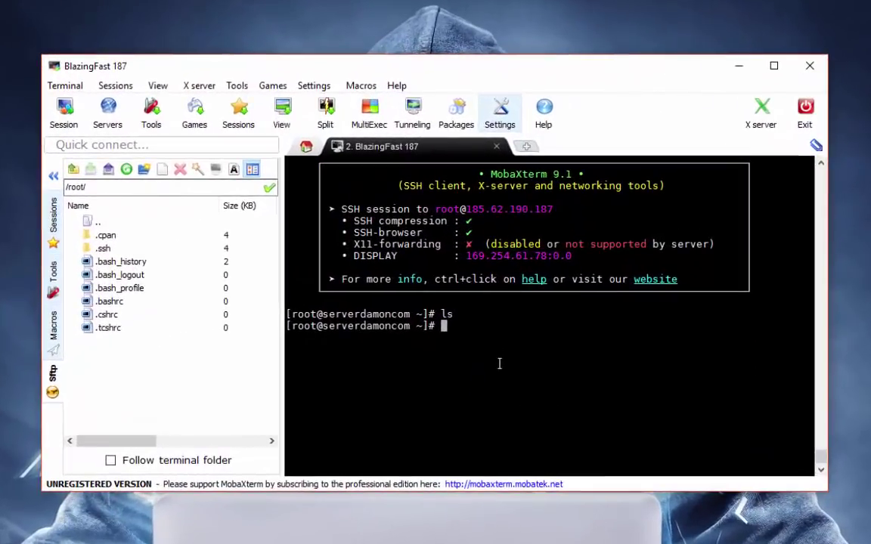
- Install gcc, perl and unzip with 'yum install gcc perl unzip -y' until Complete! appears
type("y")
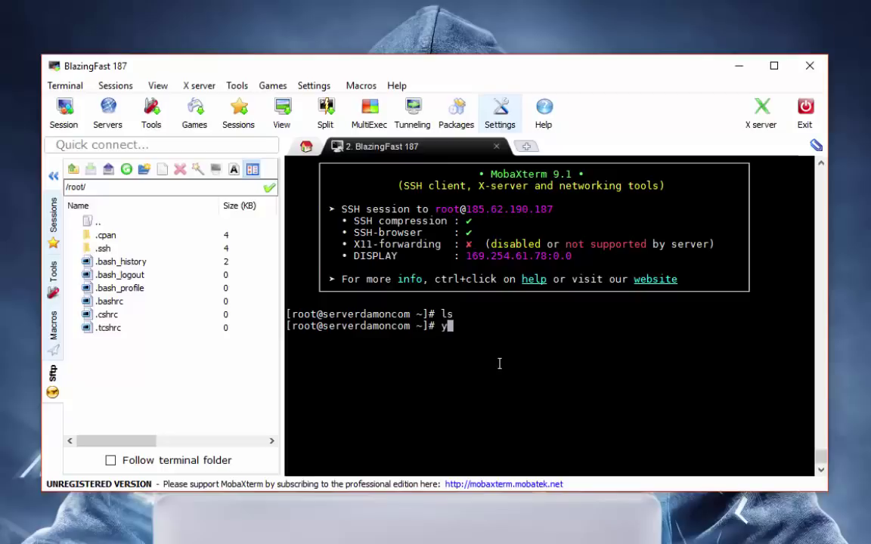
type("um install gcc perl unzip")
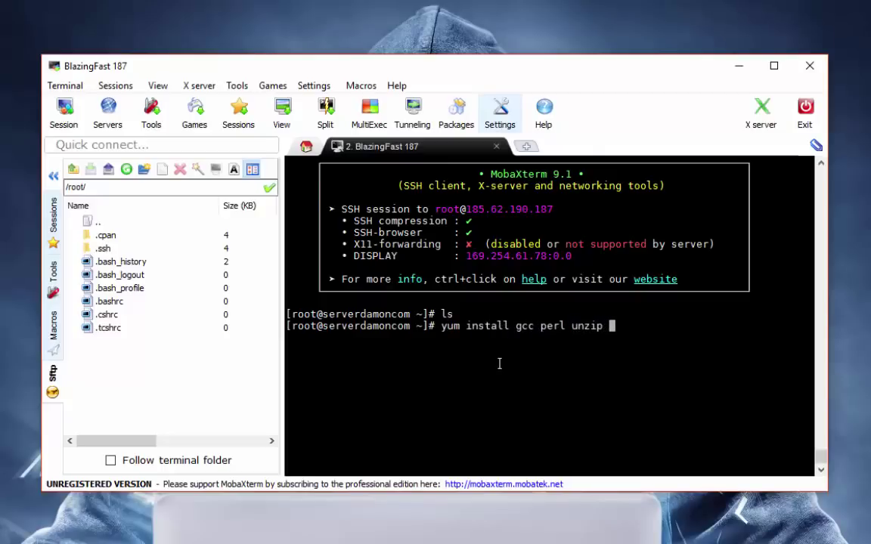
type("-y")
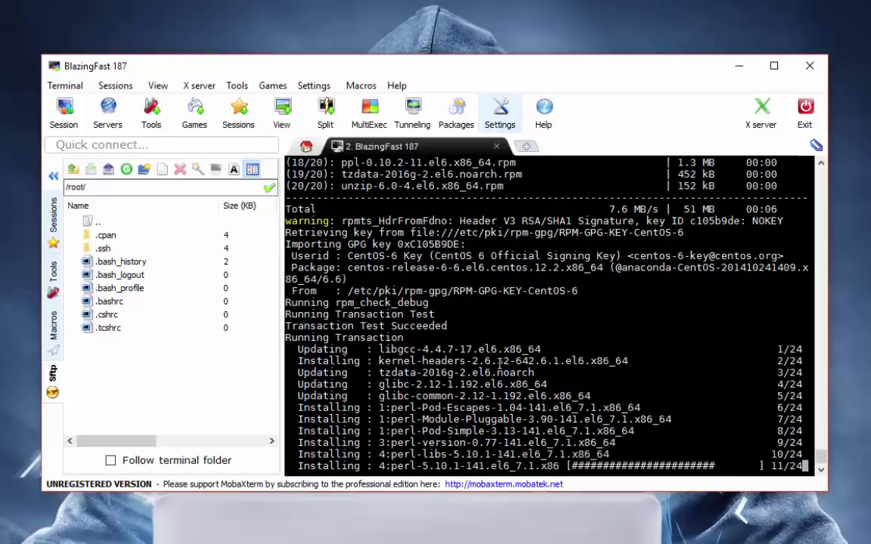
scroll("down", 3)
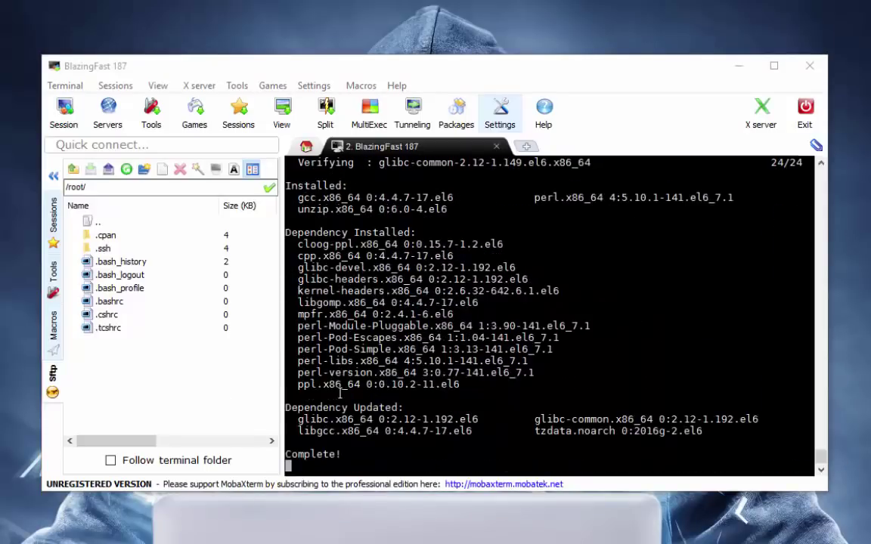
type("damoncom ~]#")
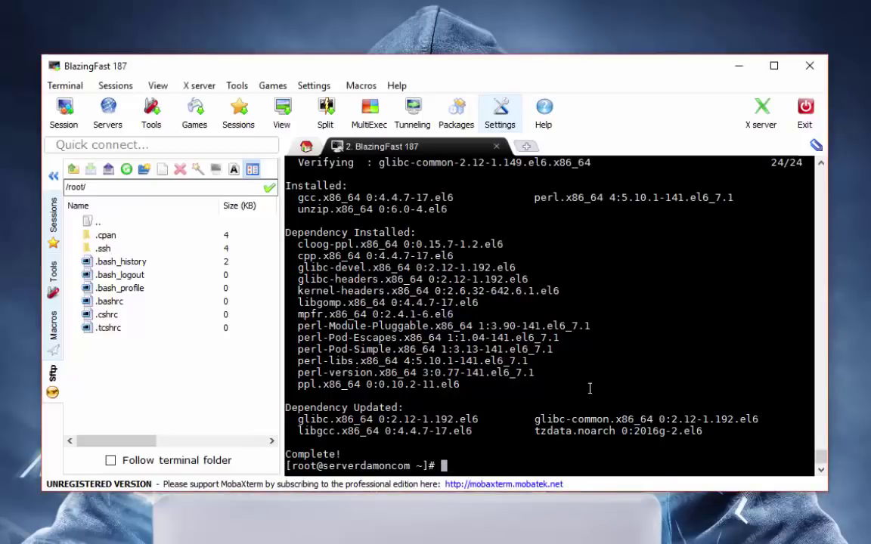
type("wget http://noodle.")
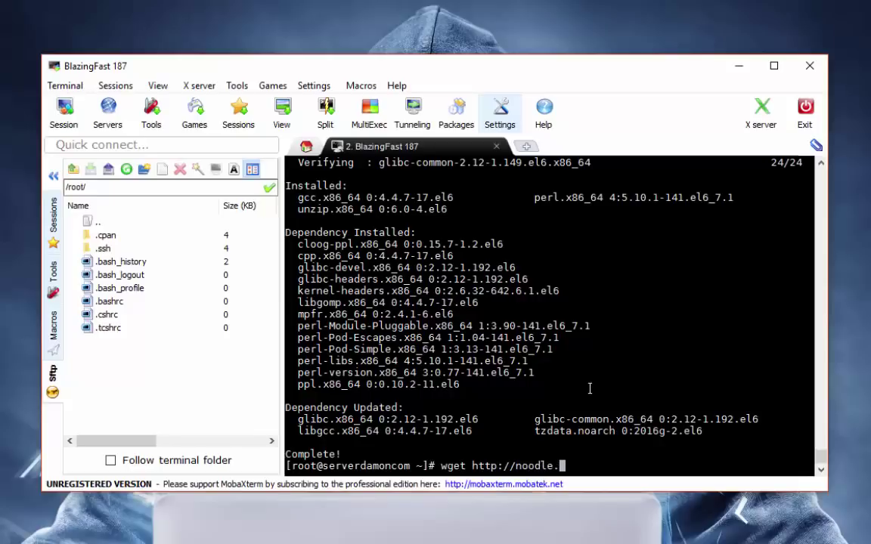
type("ml/")
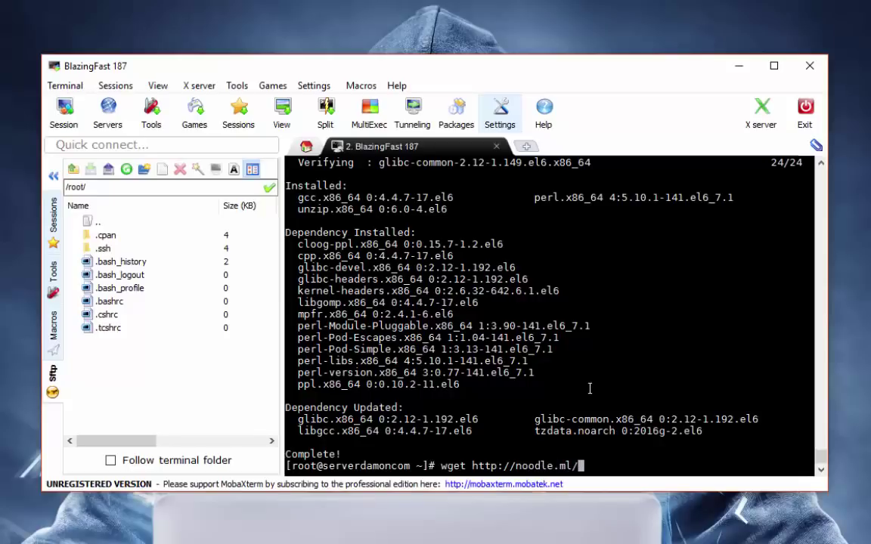
type("irc/")
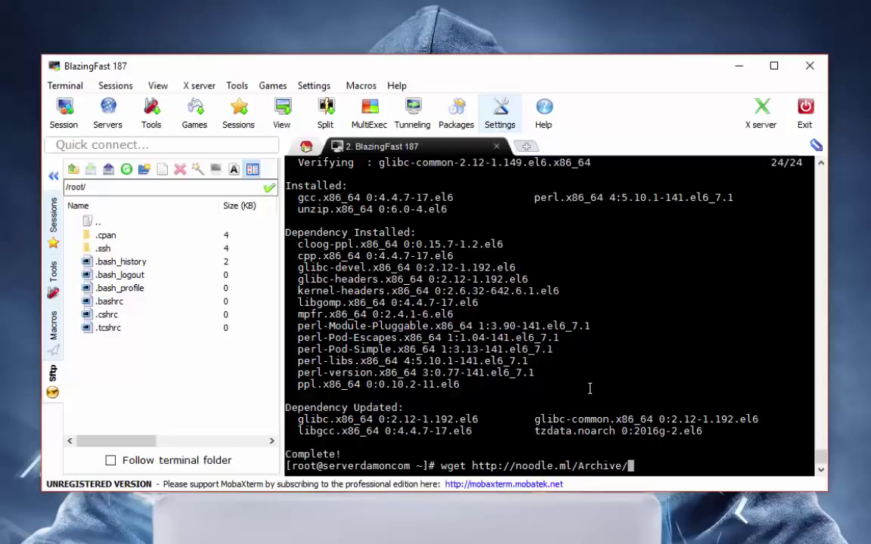
type("irc/")
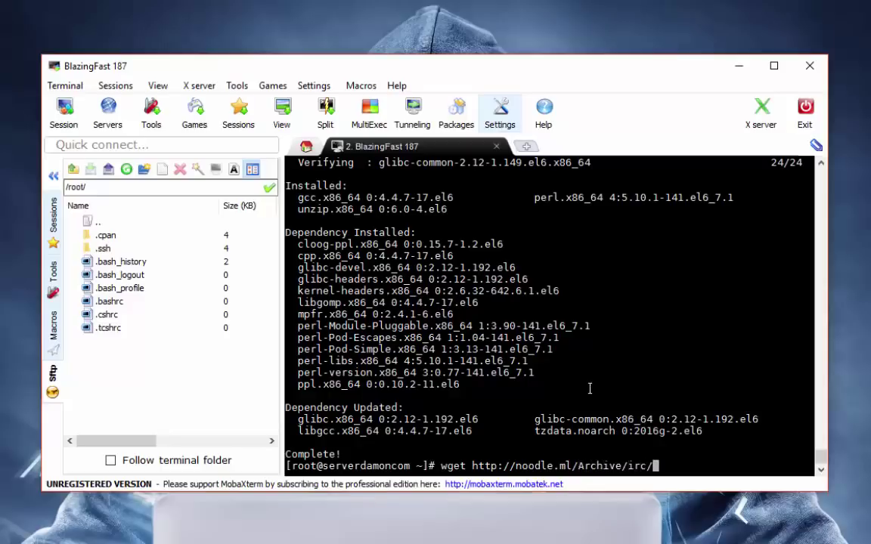
type("IRC.zip")
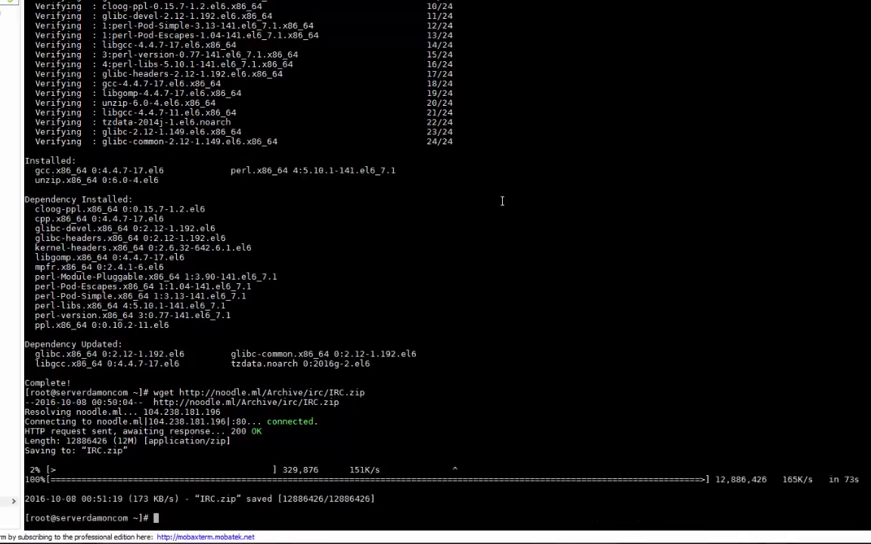
- Unzip IRC.zip, chmod 777 the Unreal3.2 files, and install nano with yum
type("unzip")
type("cd Unreal3.2/")
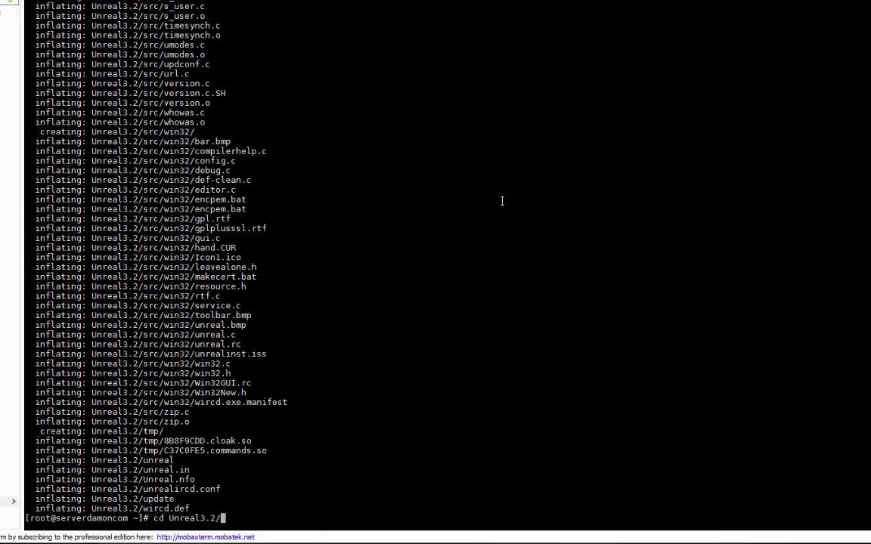
type("ls")
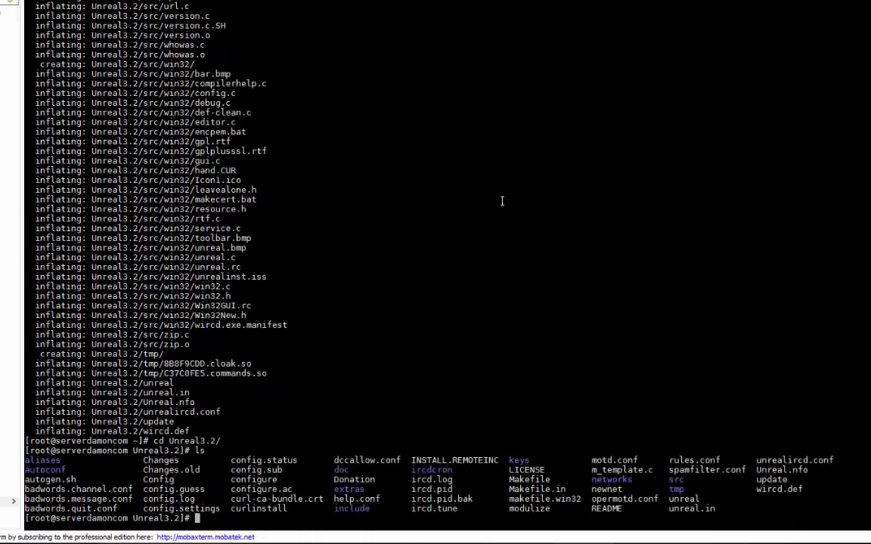
type("chmod")
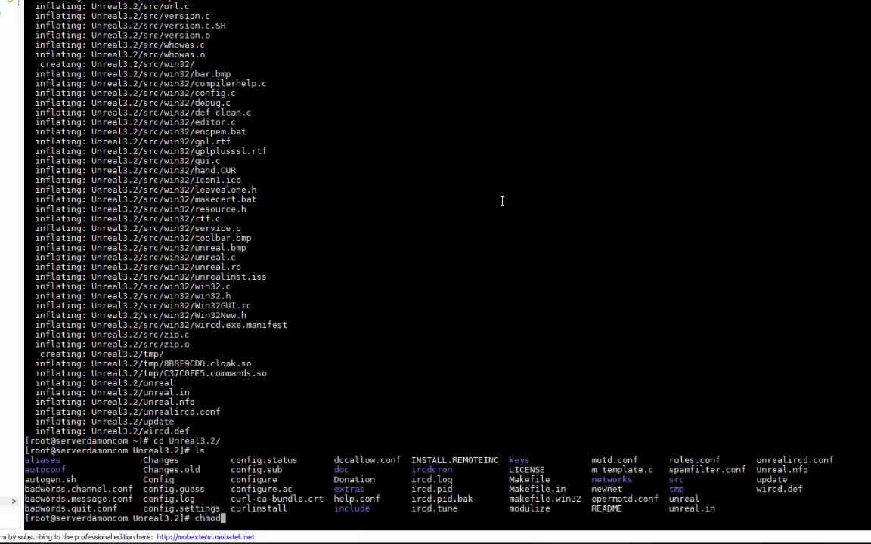
type("777 *")
type("ls")
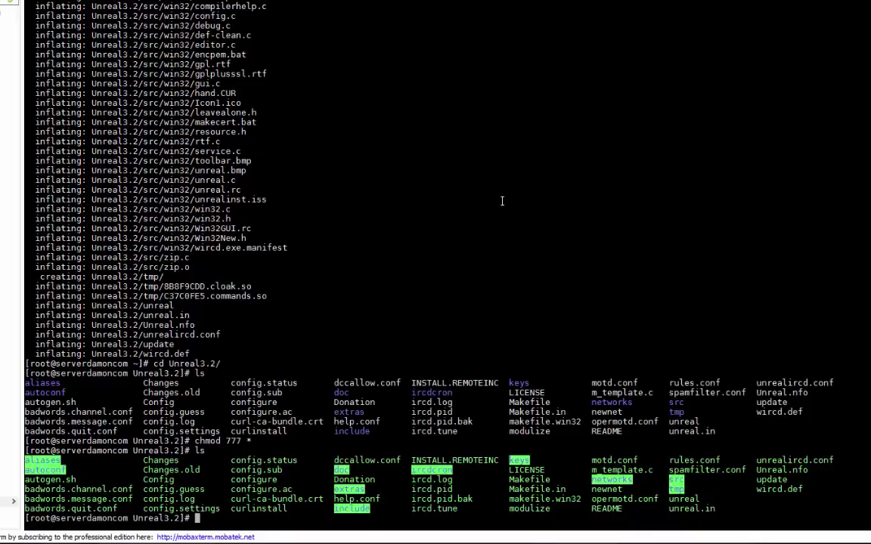
type("nano unrealircd.conf")
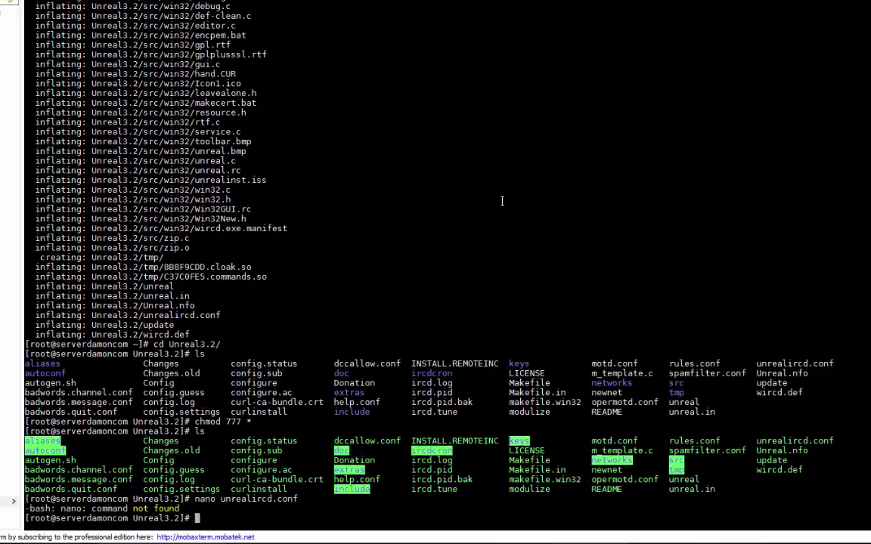
type("yum install nano -y")
type("ls")
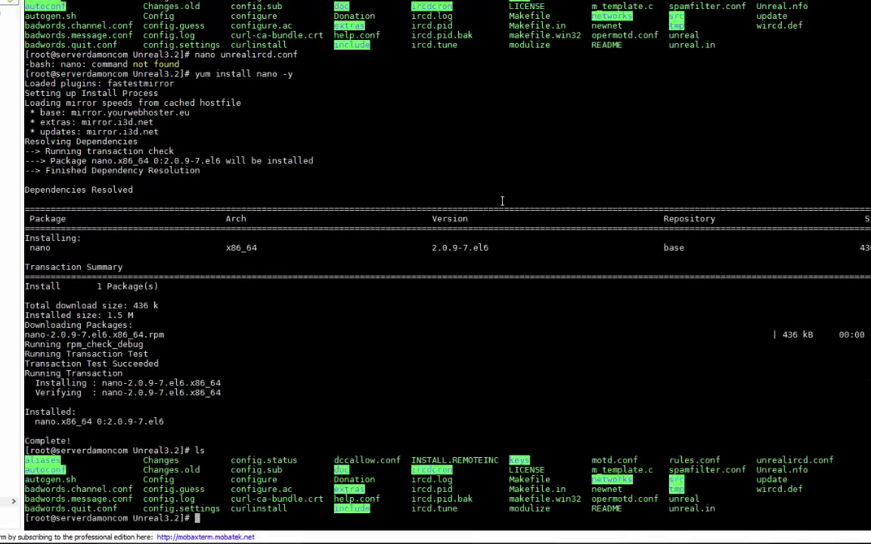
- In nano, set unrealircd.conf listen entries to 185.62.190.187 and rename the oper to noodle
type("nano unreal")
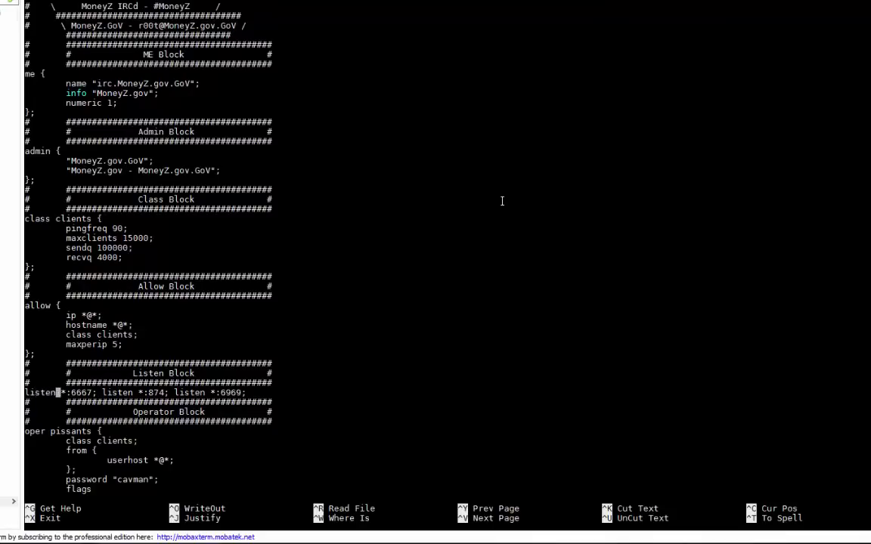
right_click(501, 201)
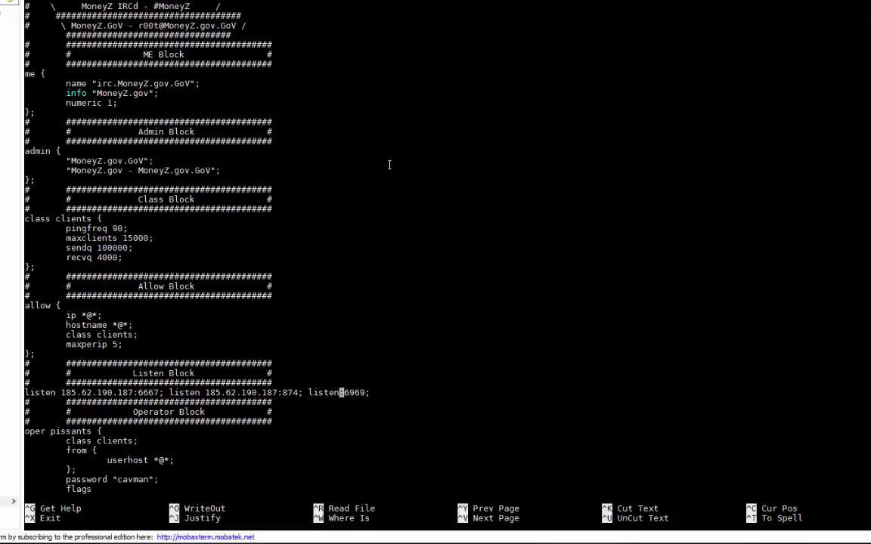
right_click(390, 165)
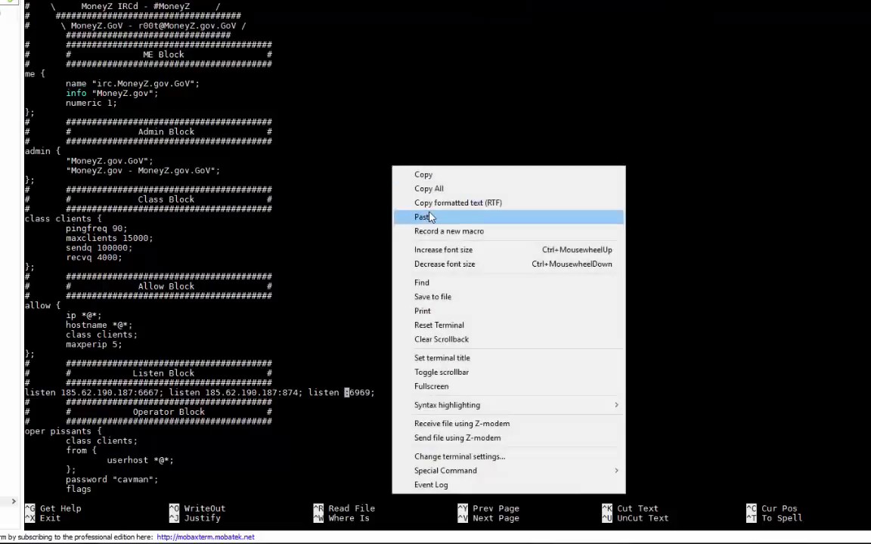
left_click(422, 217)
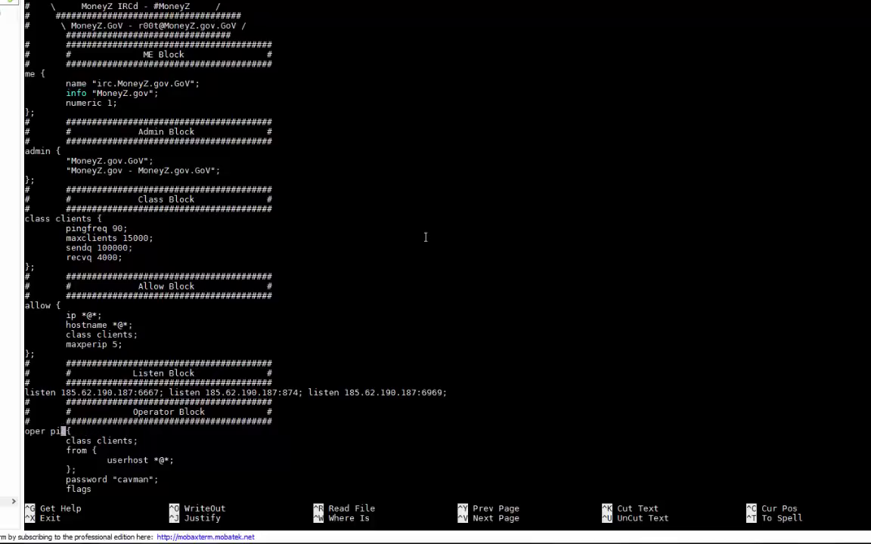
type("noodle")
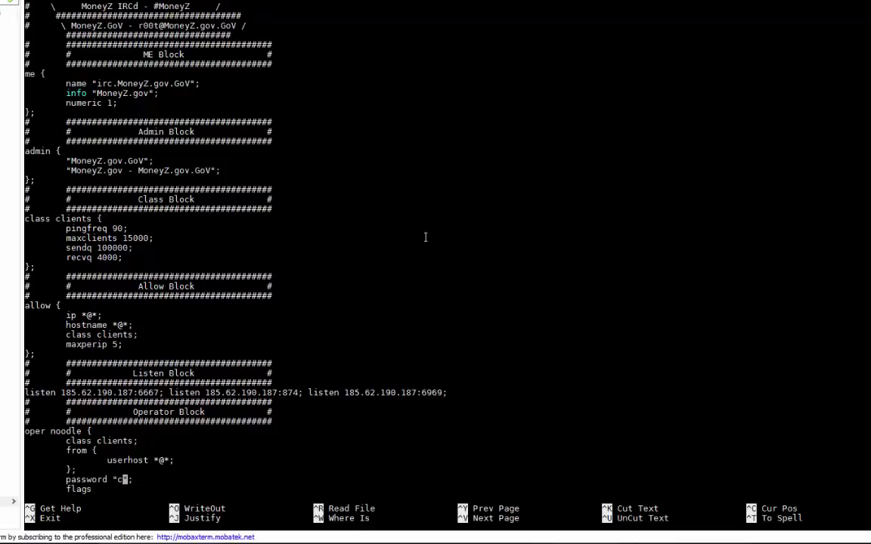
type("oodle")
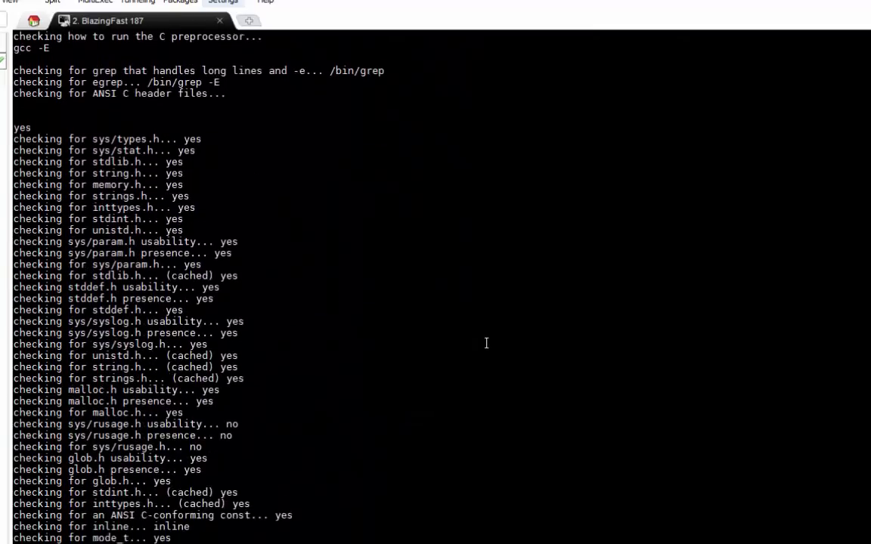
- Run ./Config and make, following the output until 'Compile is now complete'
scroll("down", 3)
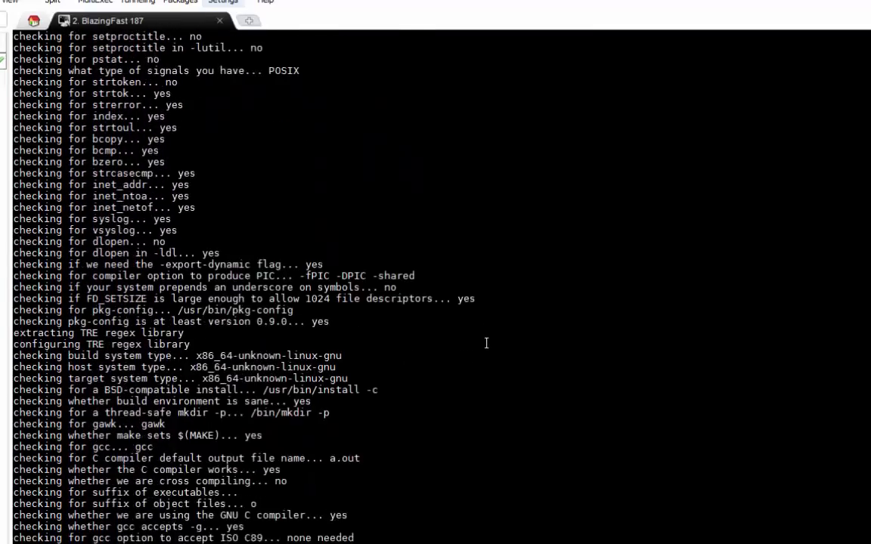
scroll("down", 3)
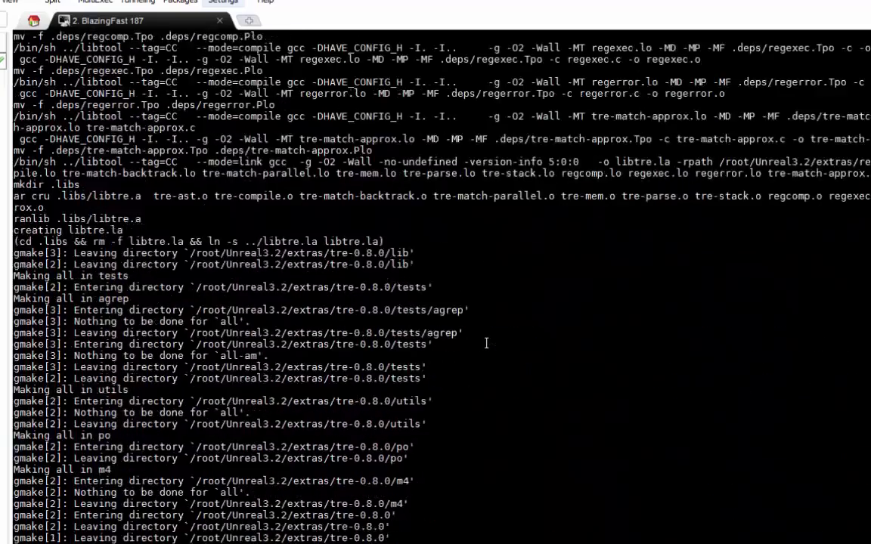
scroll("down", 3)
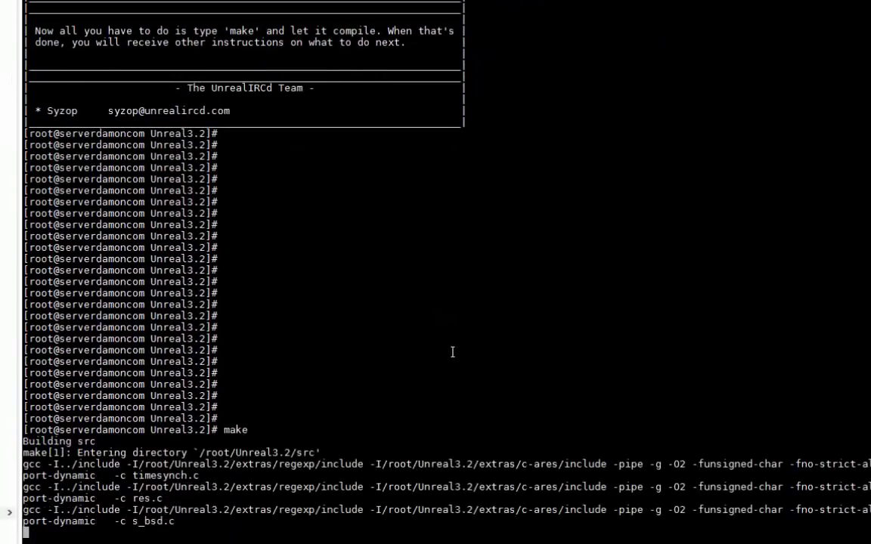
scroll("down", 3)
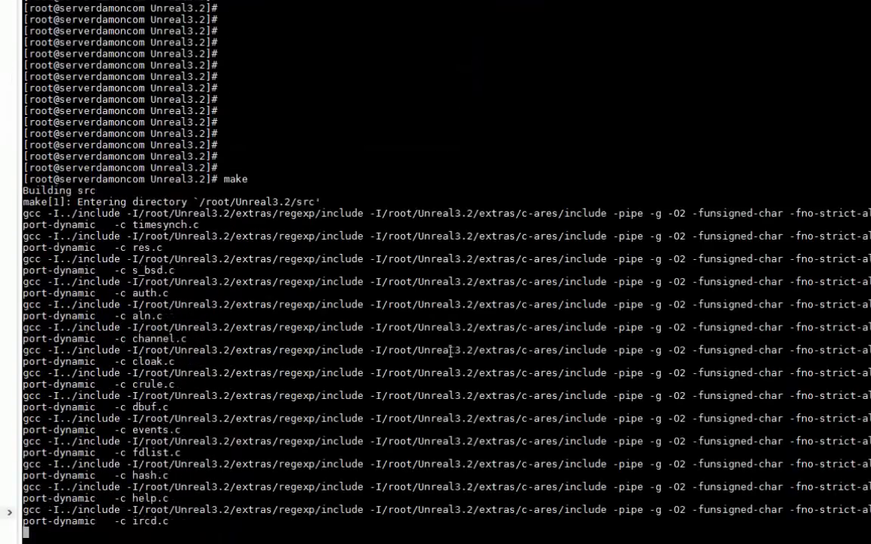
scroll("down", 3)
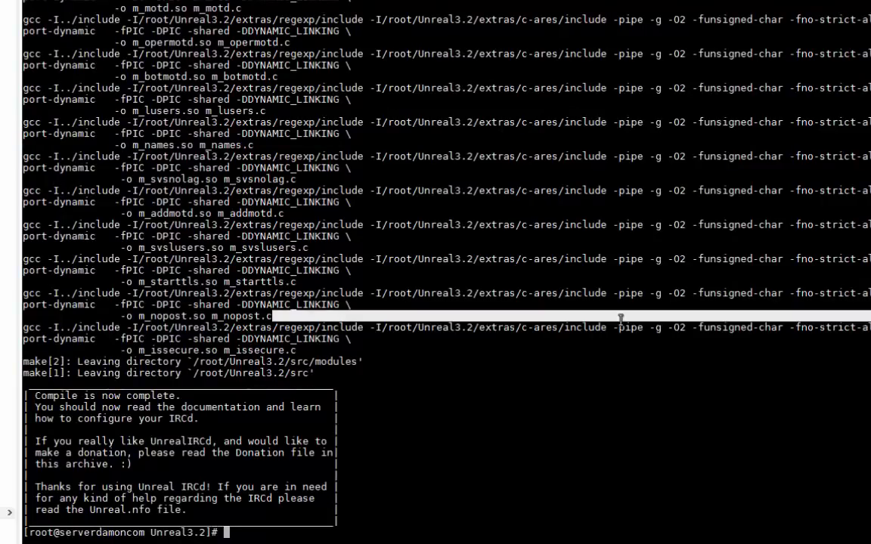
mouse_move(647, 342)
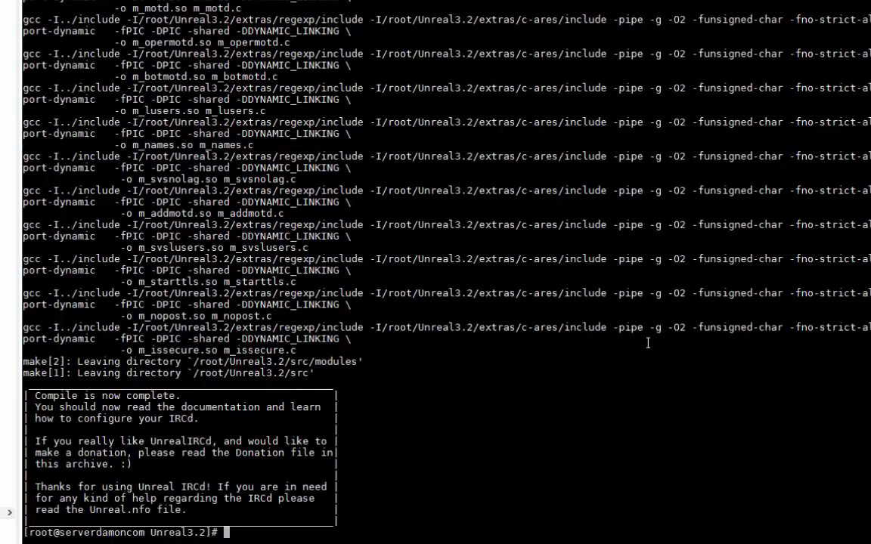
- Start UnrealIRCd with ./unreal and continue past mIRC's evaluation notice
type("./unreal")
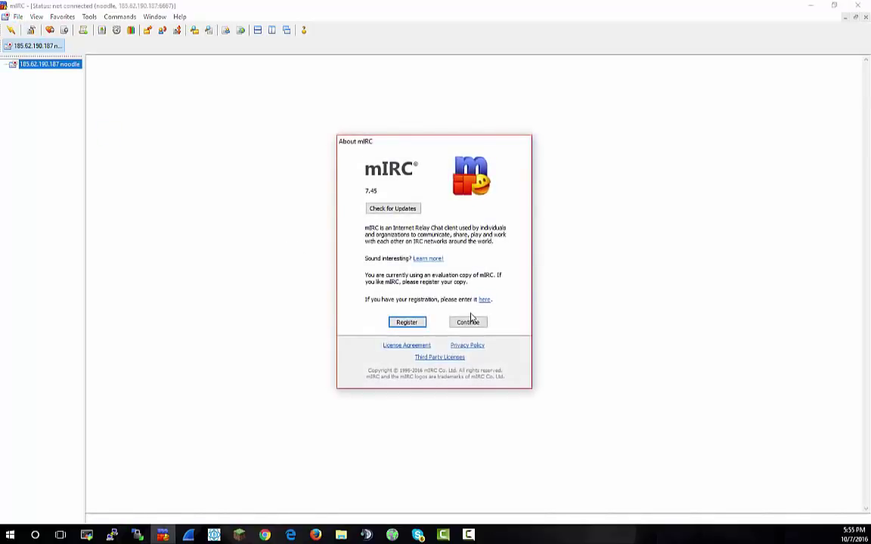
left_click(467, 322)
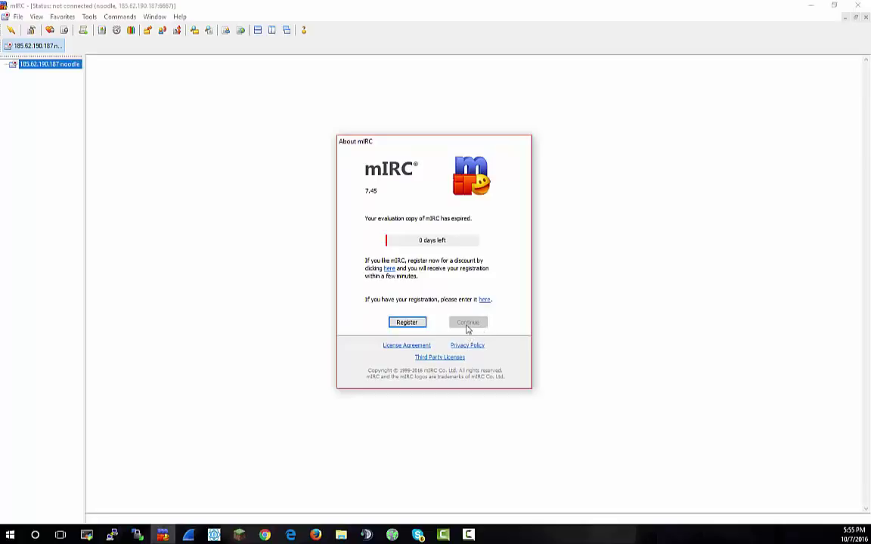
- Add a Botnet server entry for 185.62.190.187 port 6667 in mIRC and connect
left_click(468, 322)
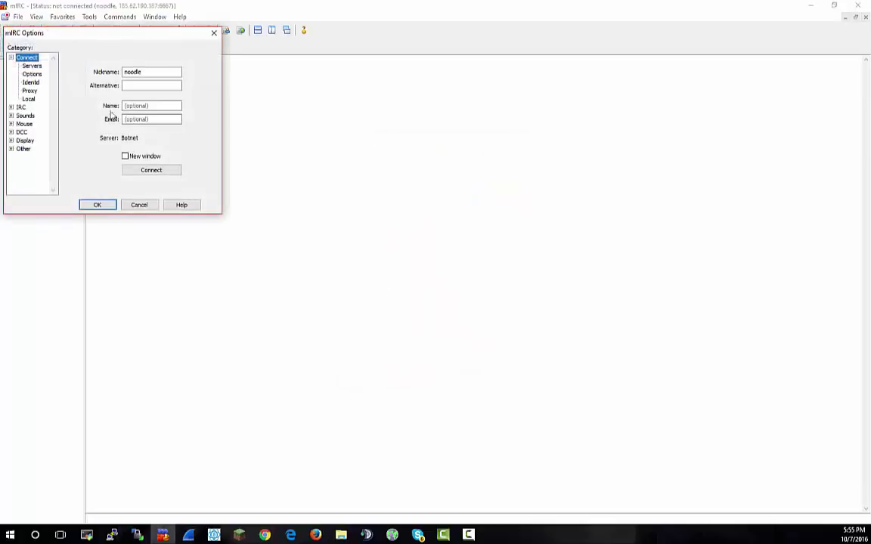
left_click(32, 66)
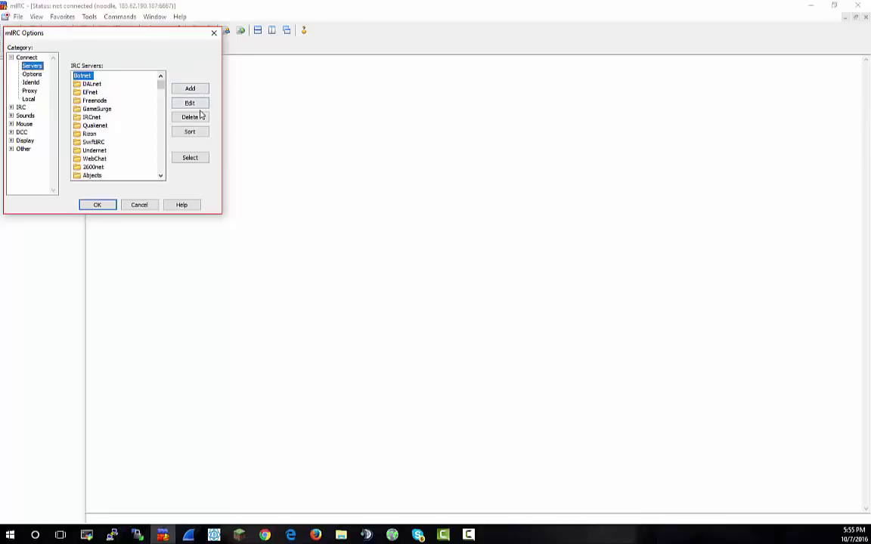
left_click(190, 88)
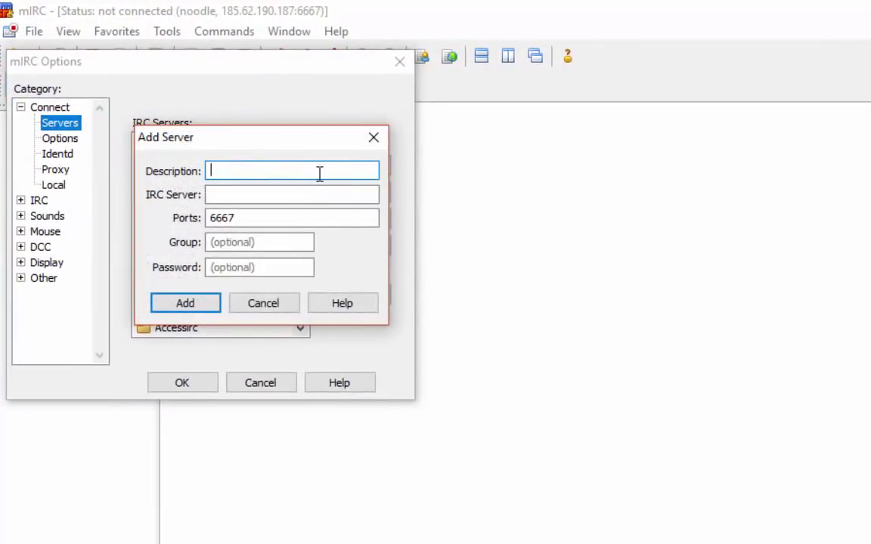
type("Botnet")
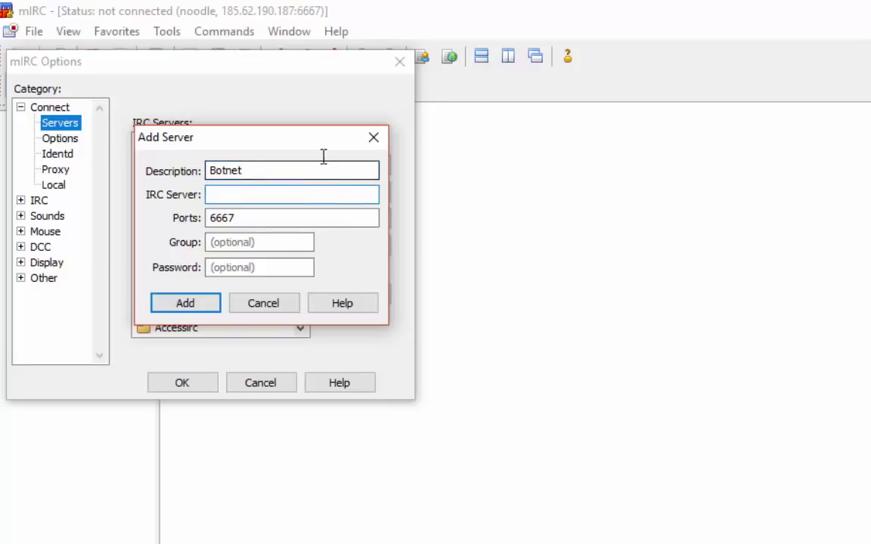
right_click(291, 194)
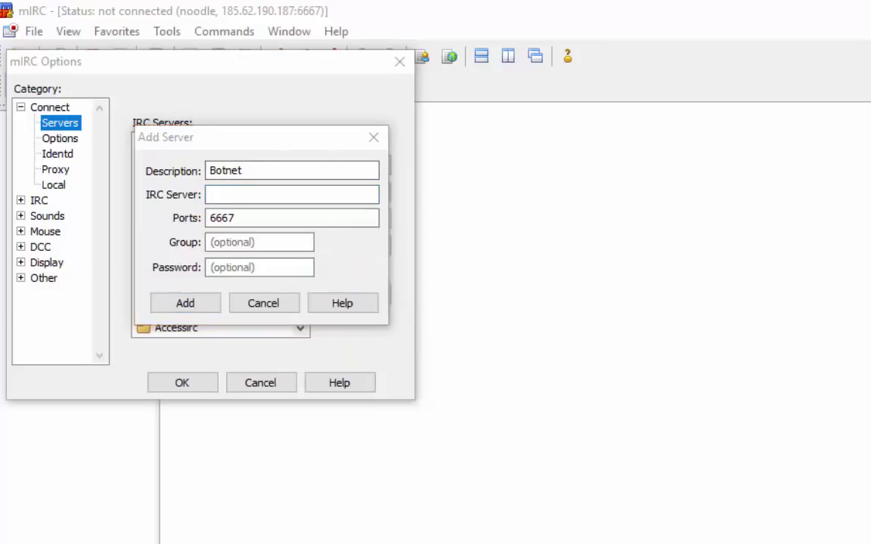
type("185.62.190.187")
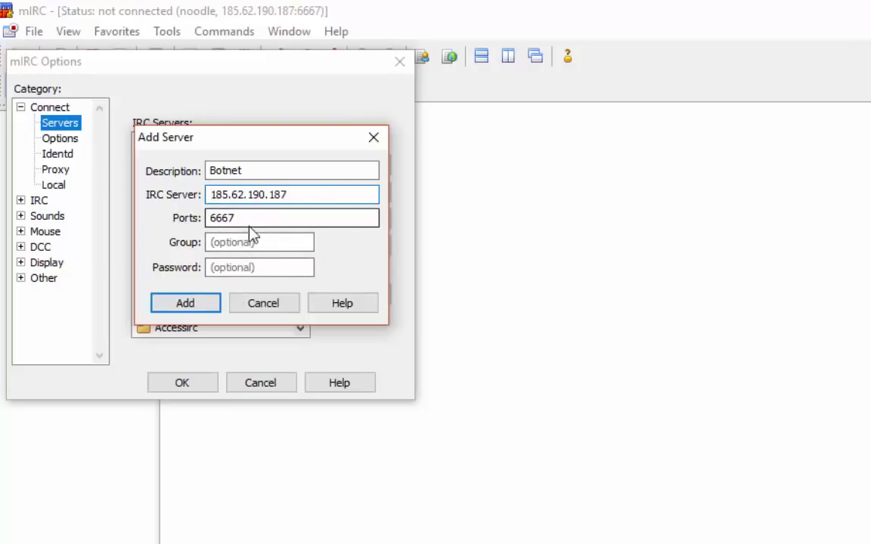
left_click(185, 303)
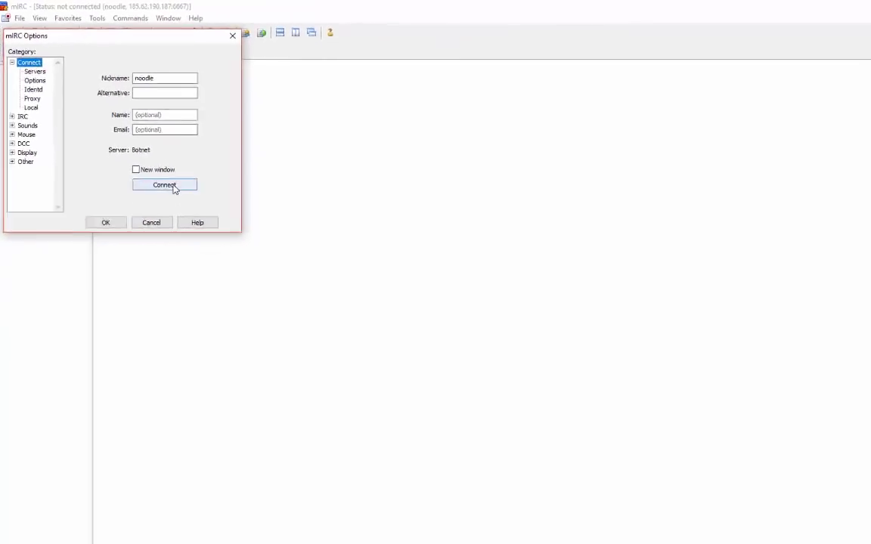
left_click(164, 185)
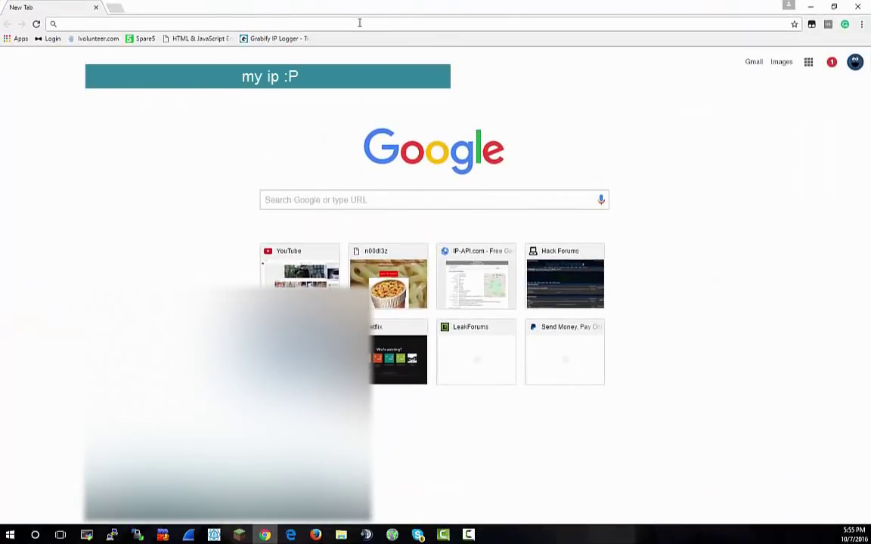
- Go to noodle.ml in Chrome and open the Index of /Archive listing
type("noodle.ml/Archive/")
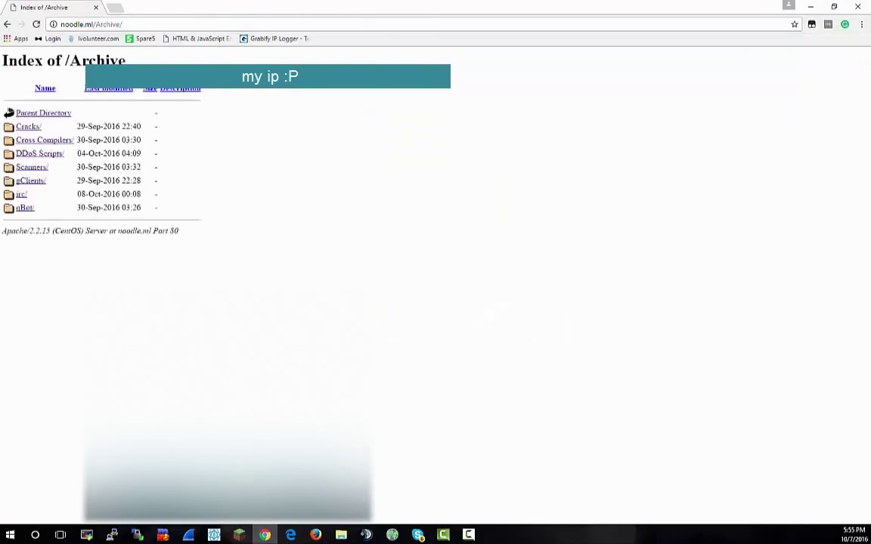
left_click(20, 195)
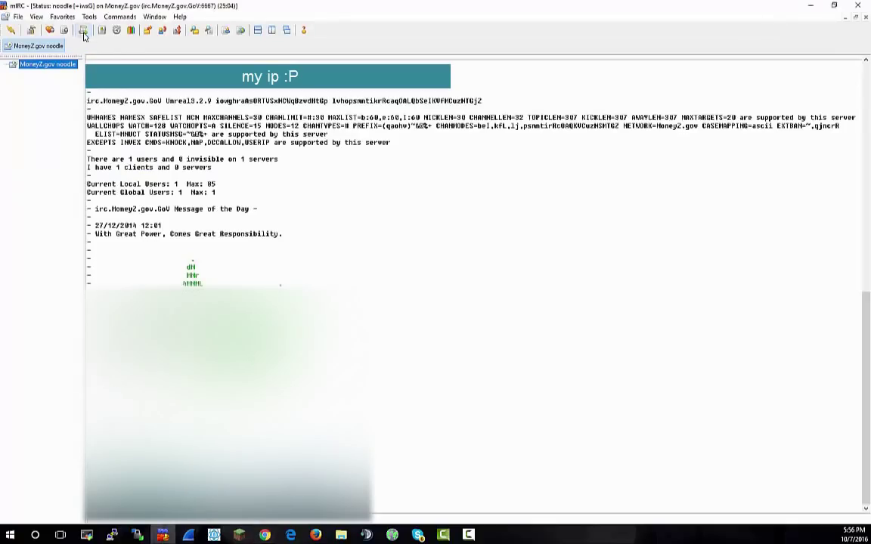
- Open the Aliases script in the Scripts Editor and select the /op alias nickname
left_click(84, 31)
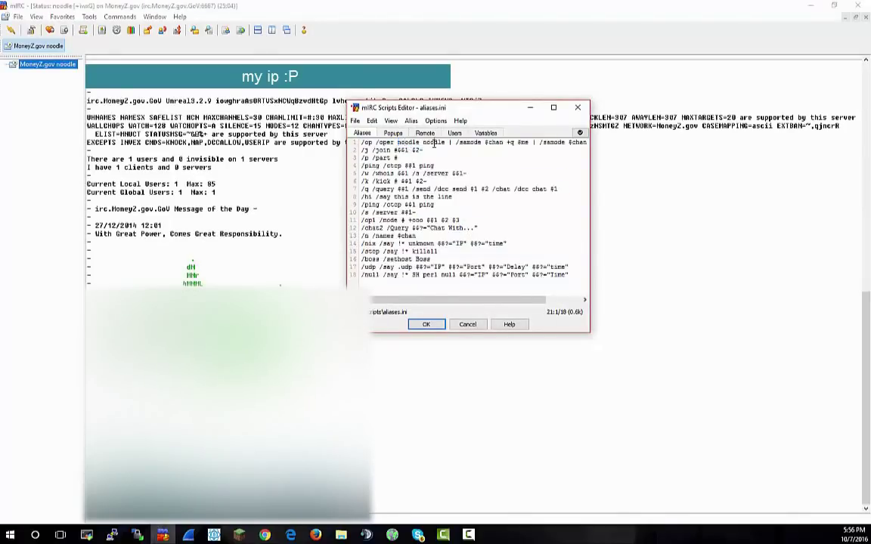
double_click(434, 142)
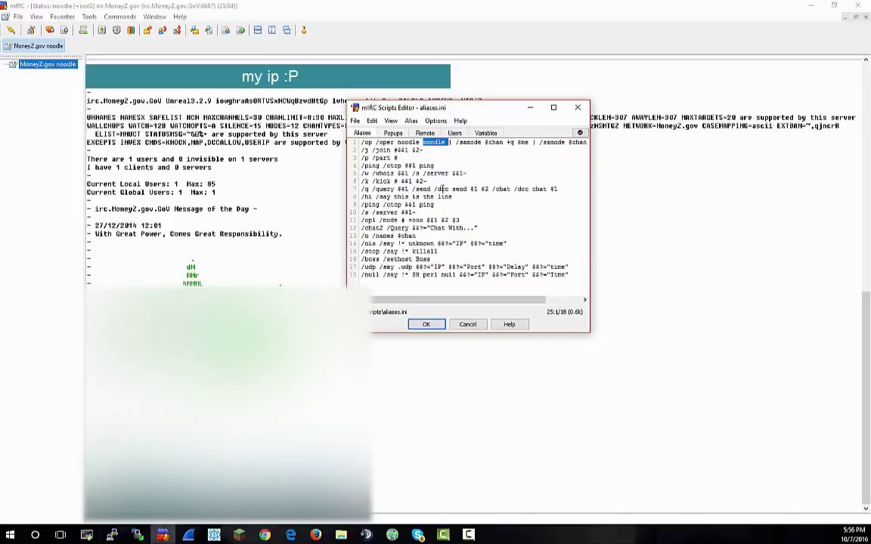
left_click(426, 324)
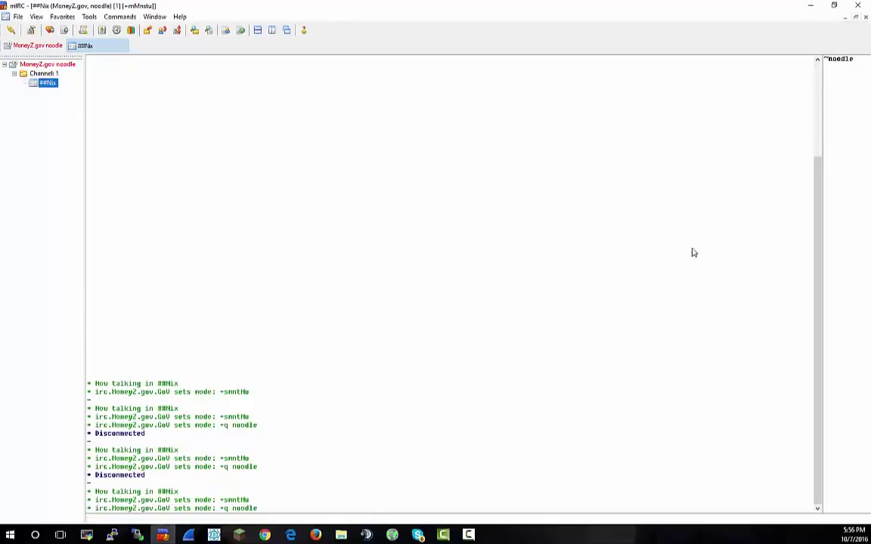
mouse_move(790, 49)
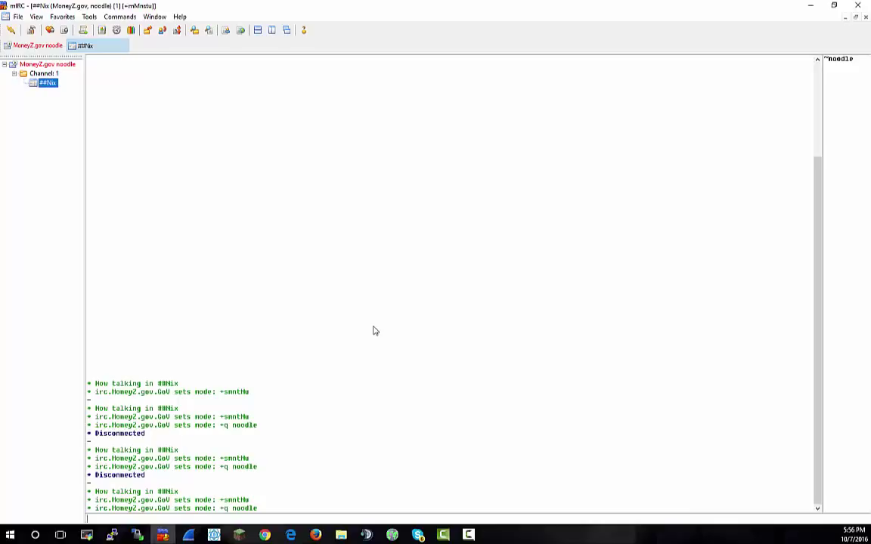
mouse_move(172, 406)
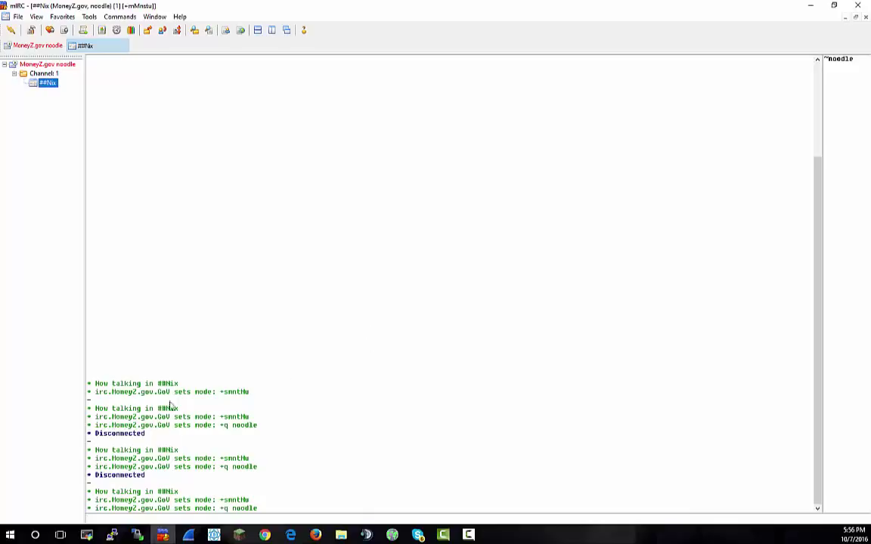